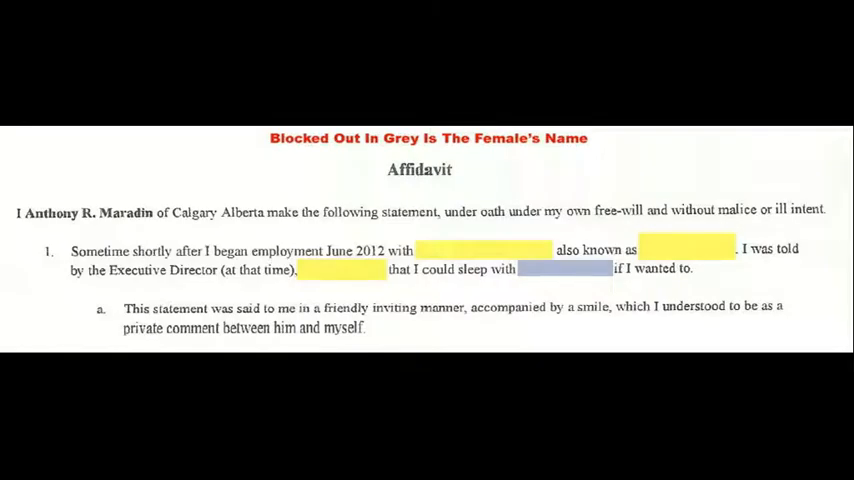
Scroll past the redacted affidavit pages to the resignation video's description screenshot
scroll(down, 3)
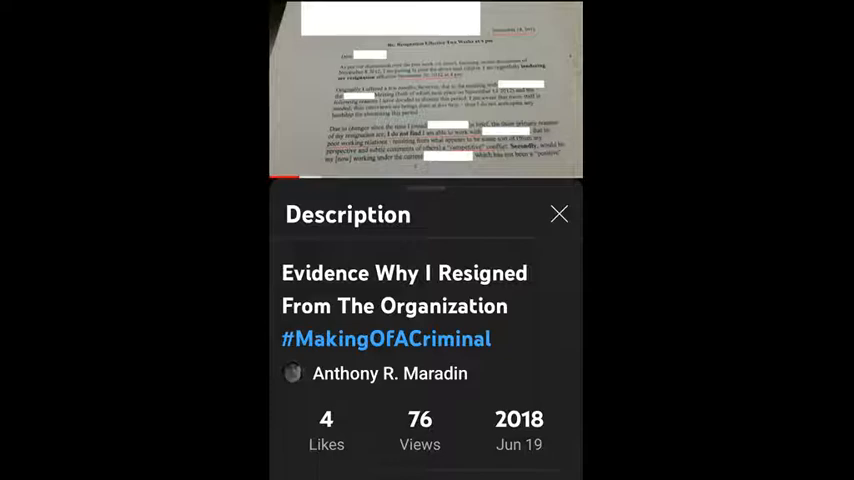
Advance from the video description to the redacted text messages from Female 2
click(558, 214)
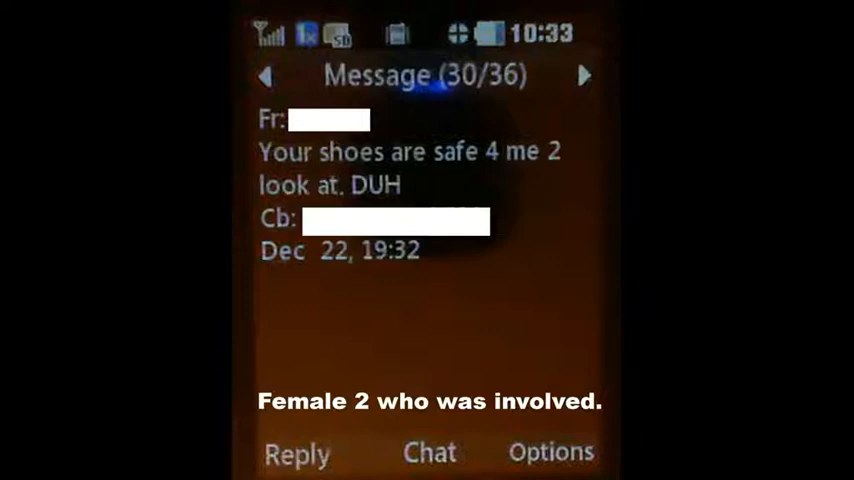
click(586, 75)
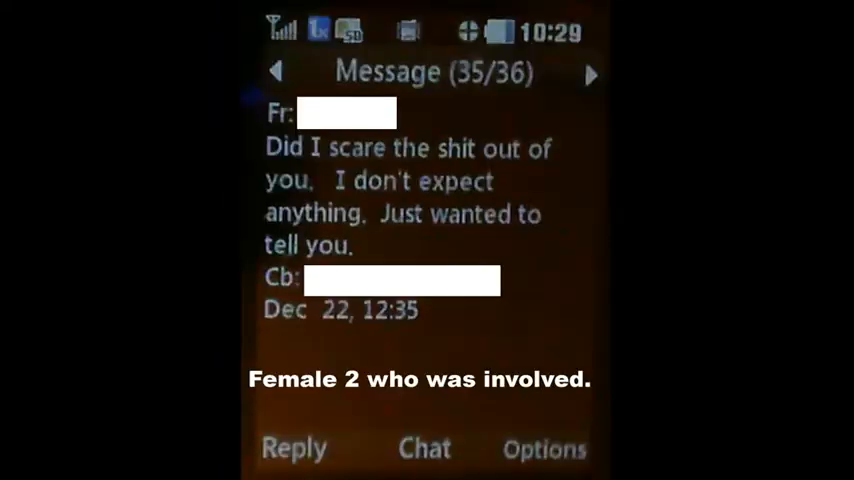